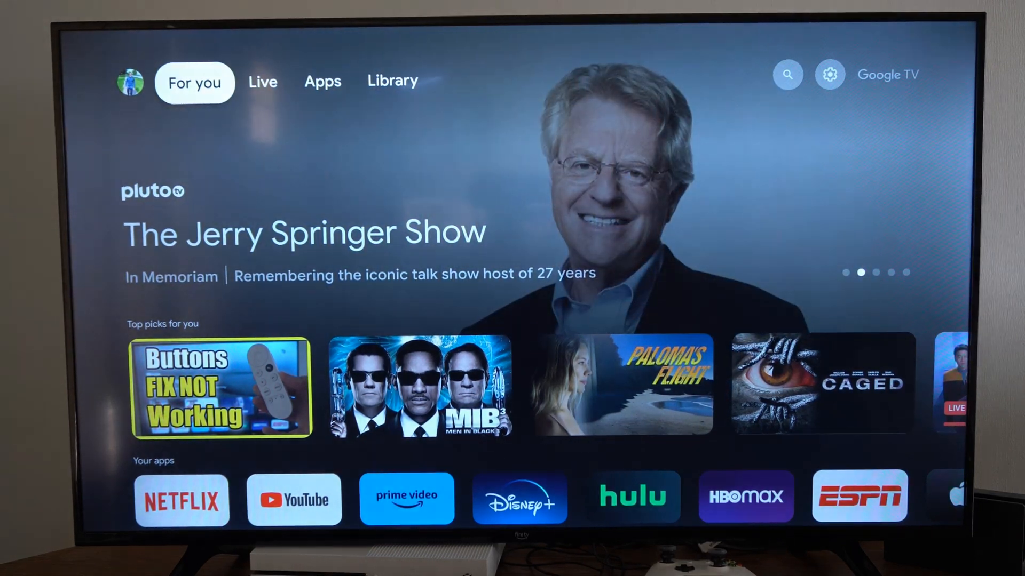
Step: Bring up the quick settings panel via the gear icon on the home screen
{"action": "left_click", "coordinate": [392, 81]}
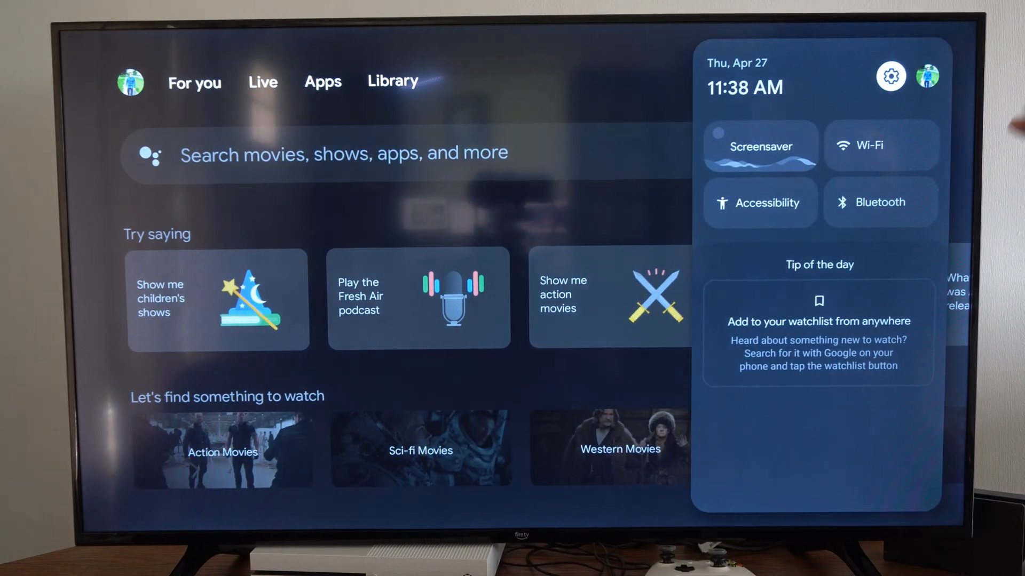
Step: Go into Settings > Remotes & Accessories and start 'Pair remote or accessory' to search for the Chromecast remote
{"action": "left_click", "coordinate": [889, 77]}
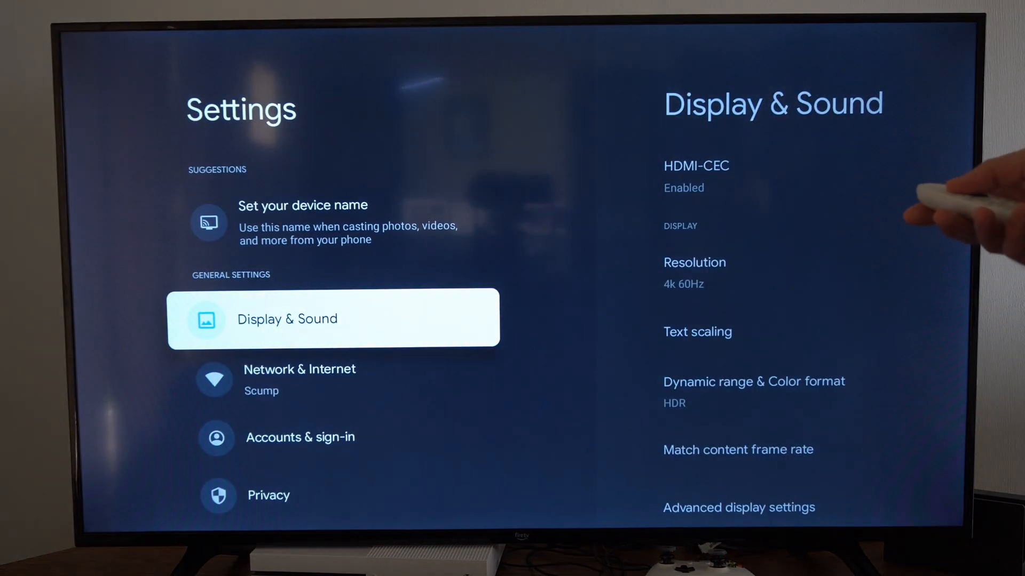
{"action": "scroll", "scroll_direction": "down", "scroll_amount": 3}
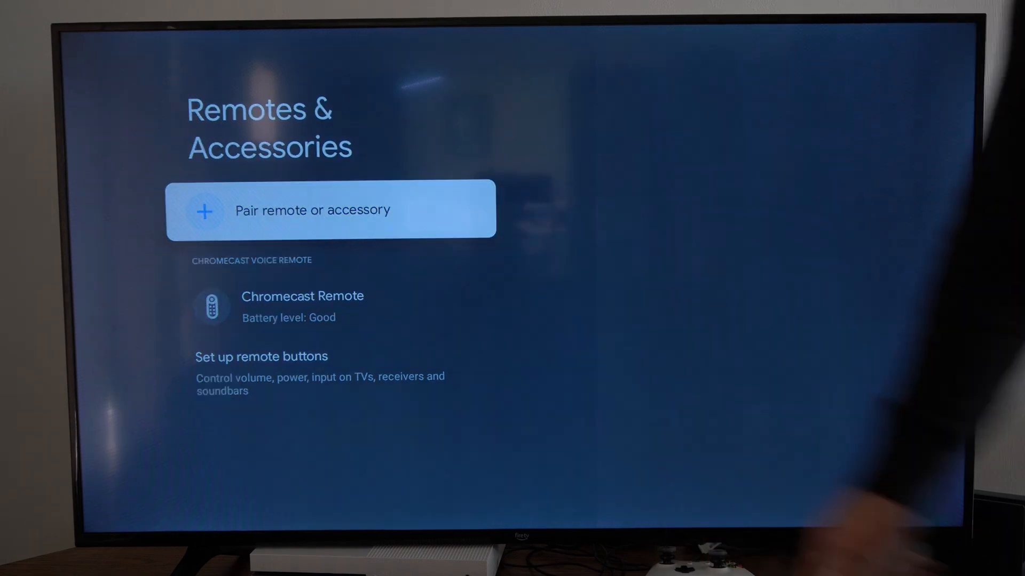
{"action": "left_click", "coordinate": [331, 209]}
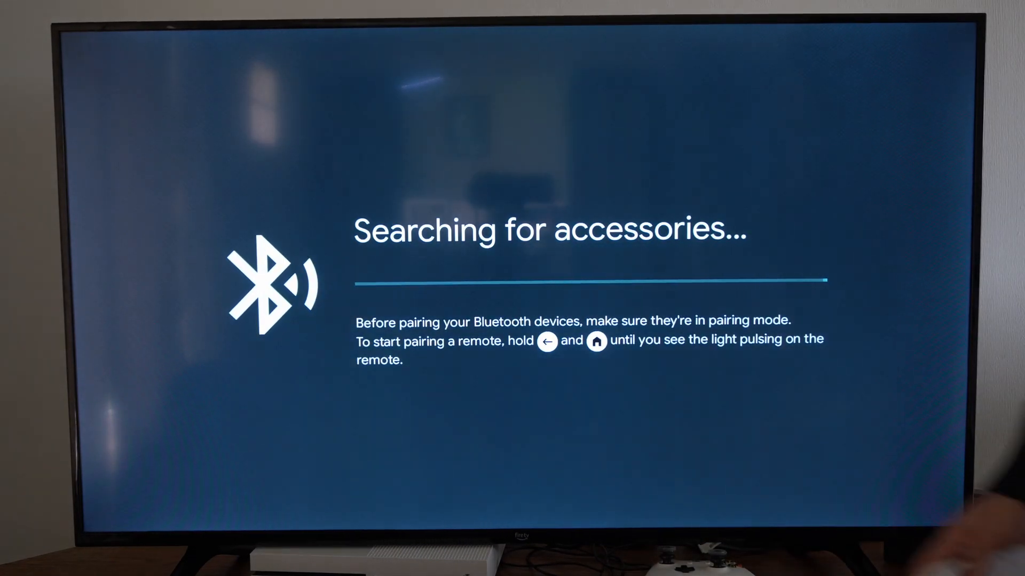